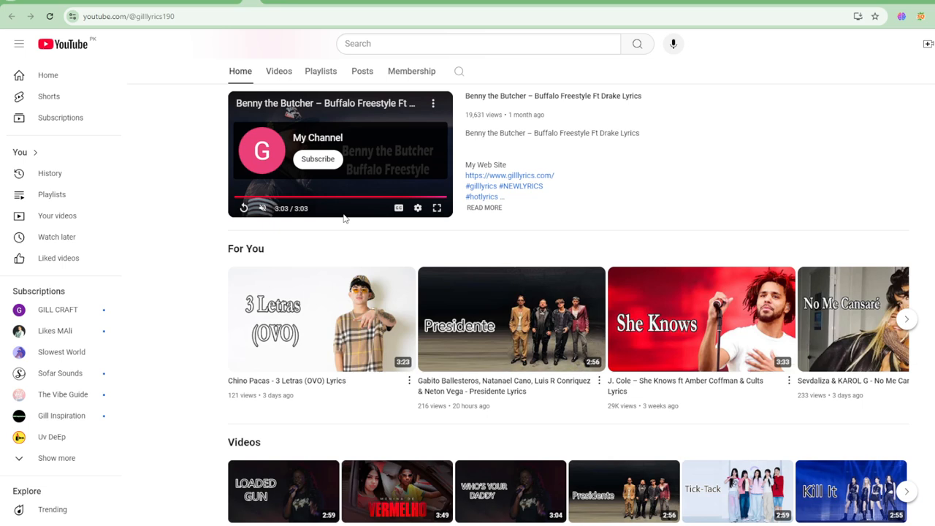
mouse_move(278, 9)
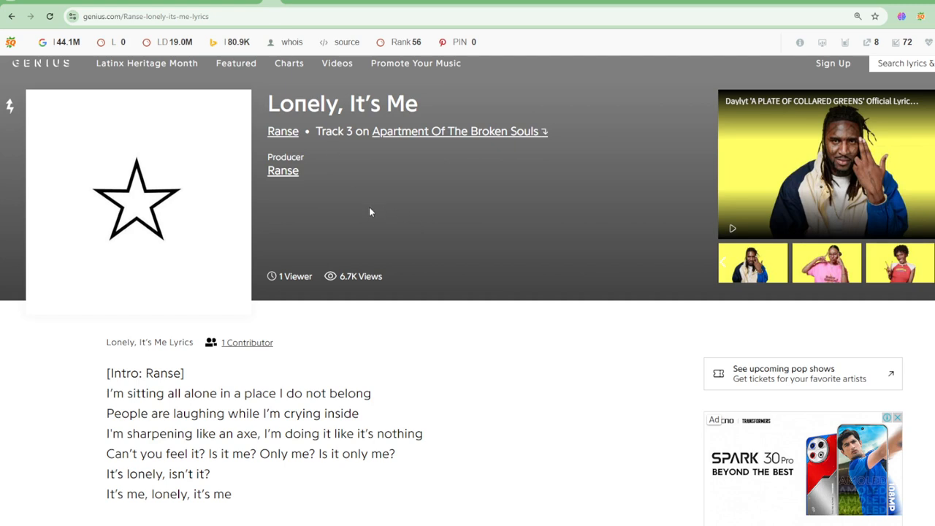
mouse_move(389, 208)
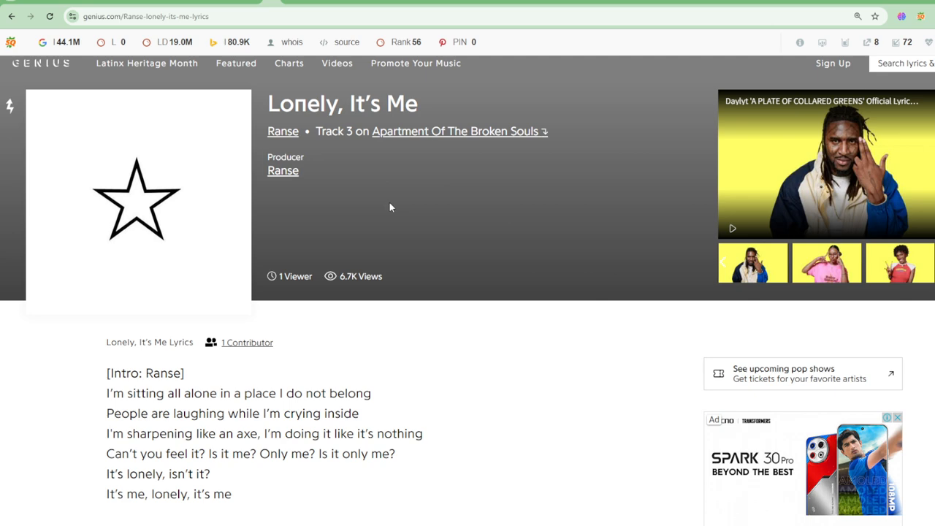
Scroll the 'Lonely, It's Me' lyrics down through the Intro and Verse 1 to the Bridge opening.
scroll(down, 3)
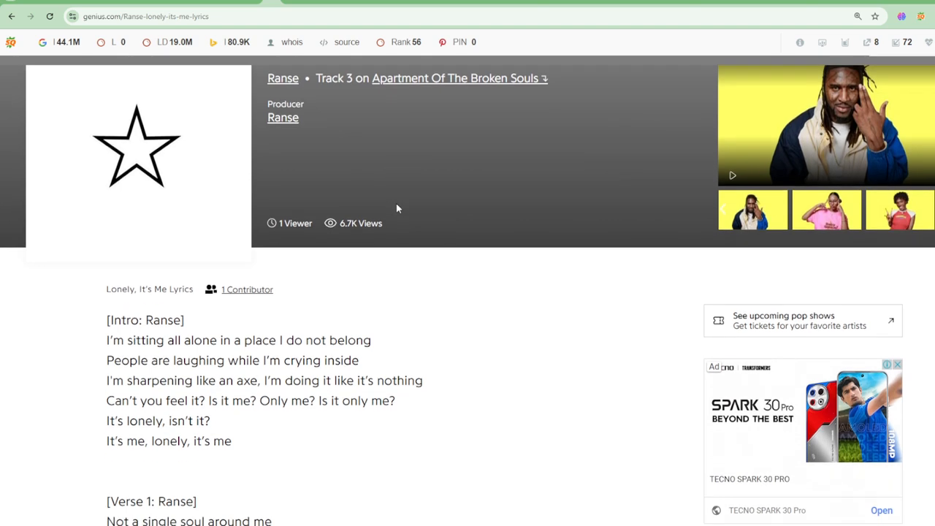
scroll(down, 3)
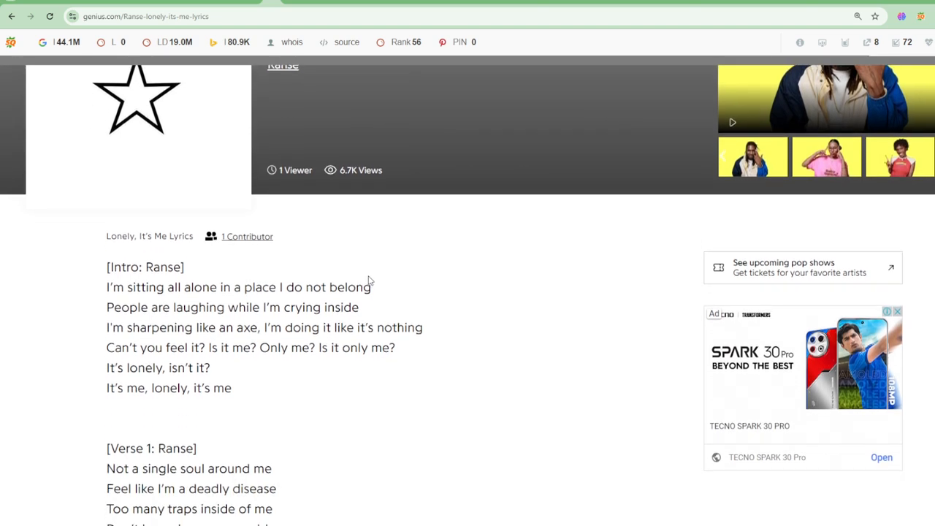
mouse_move(374, 266)
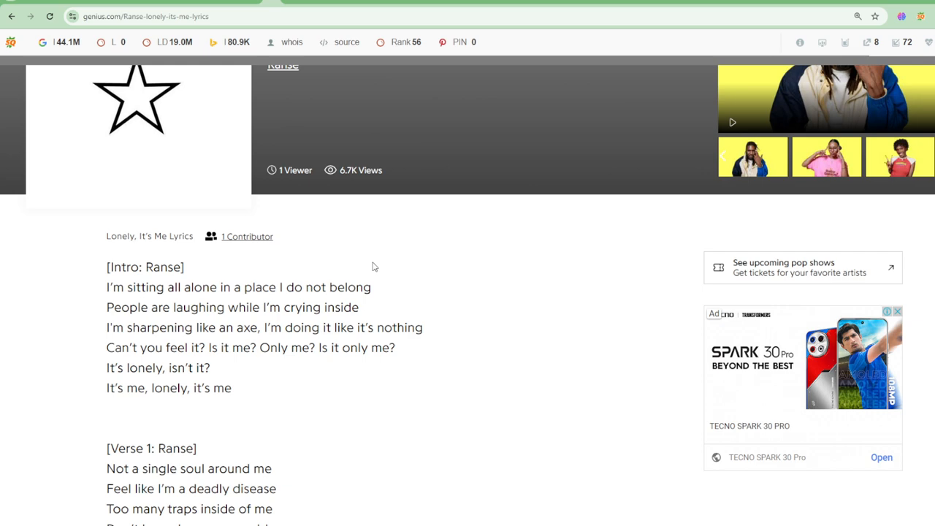
scroll(down, 3)
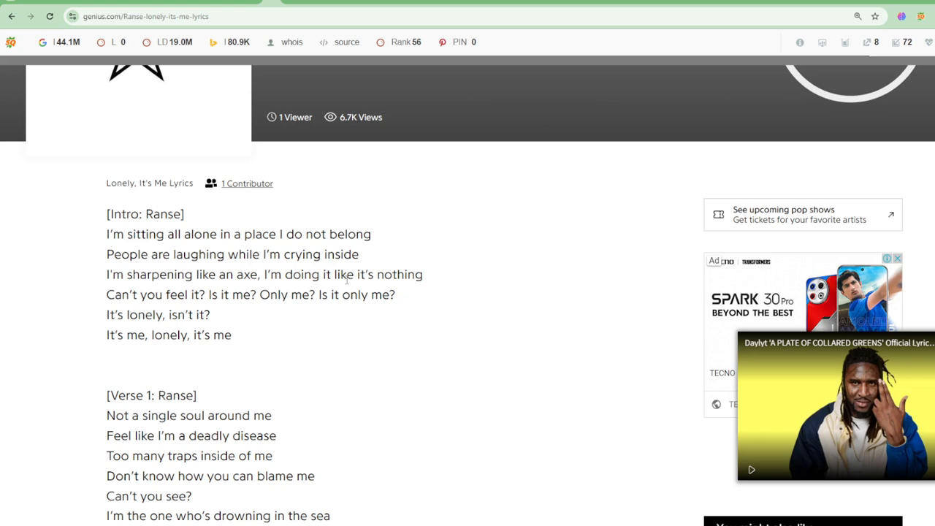
mouse_move(427, 270)
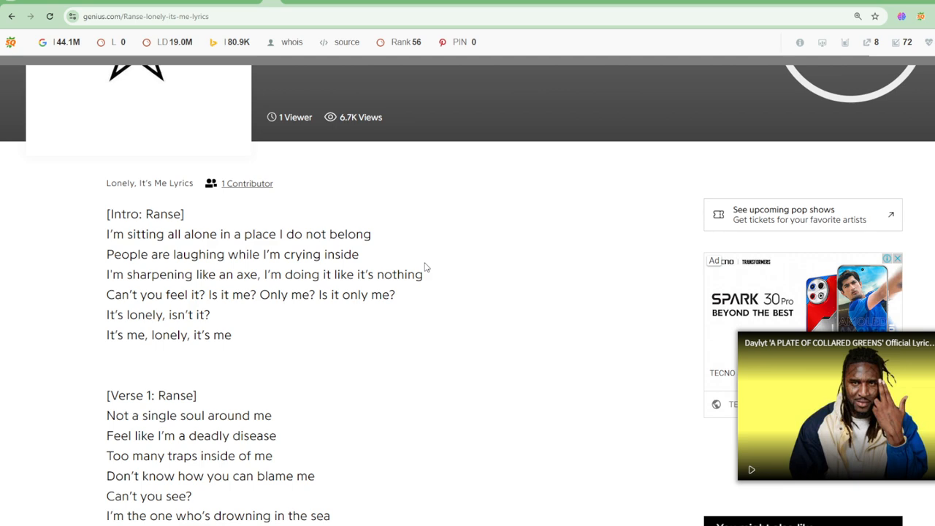
scroll(down, 3)
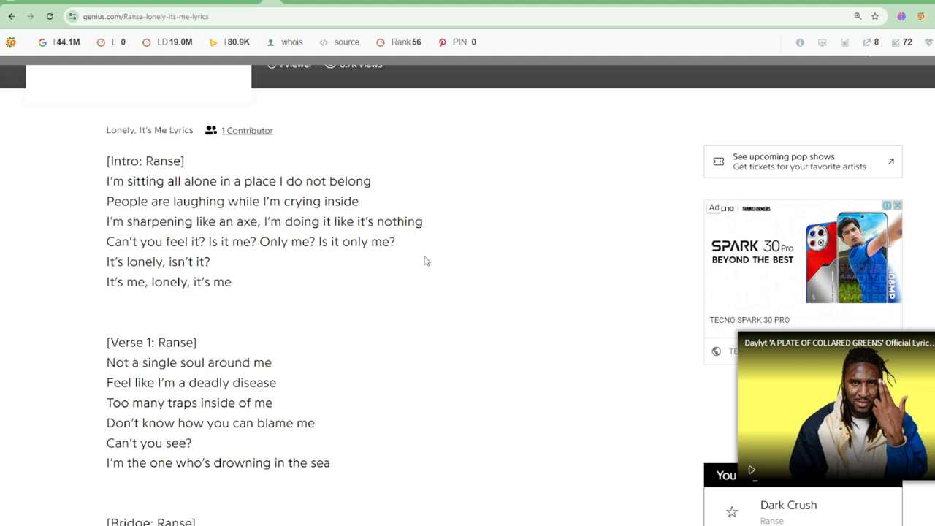
scroll(down, 3)
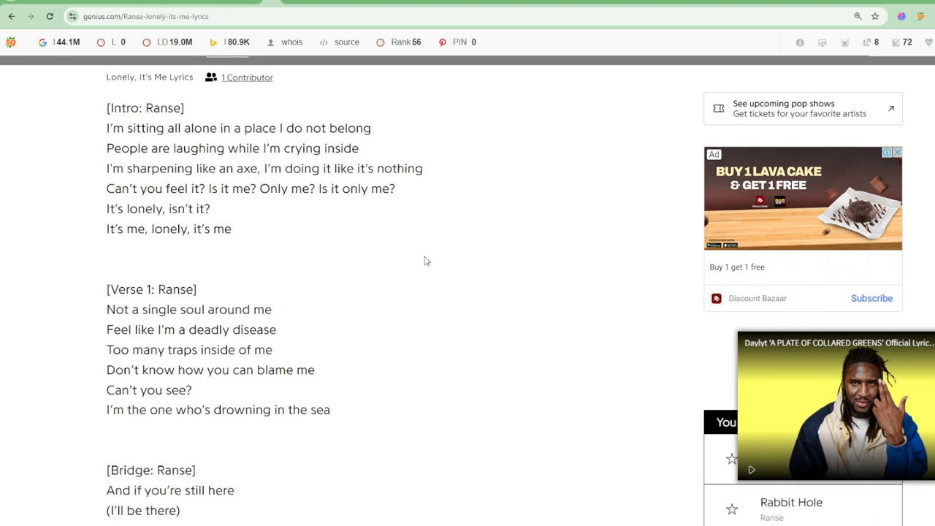
Scroll the lyrics down past the Bridge and Verse 2 to the Chorus and Post-Chorus.
scroll(down, 3)
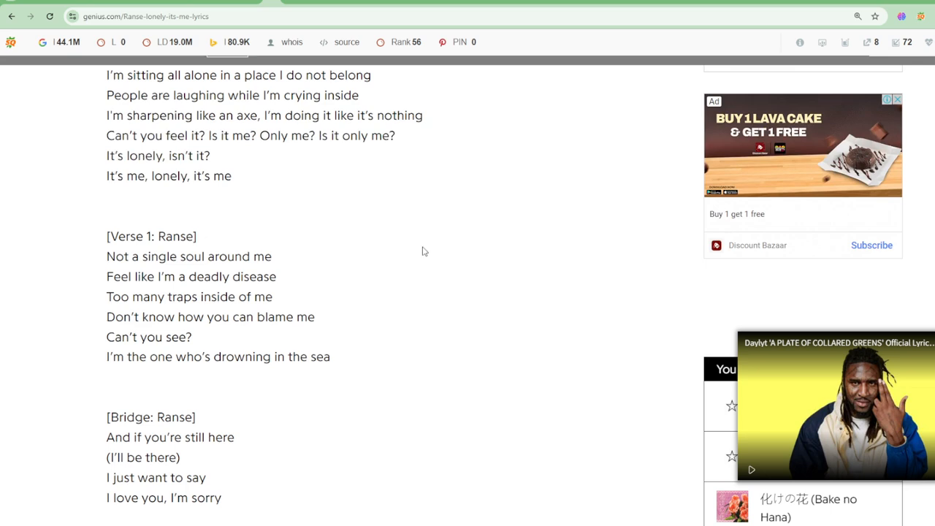
mouse_move(413, 254)
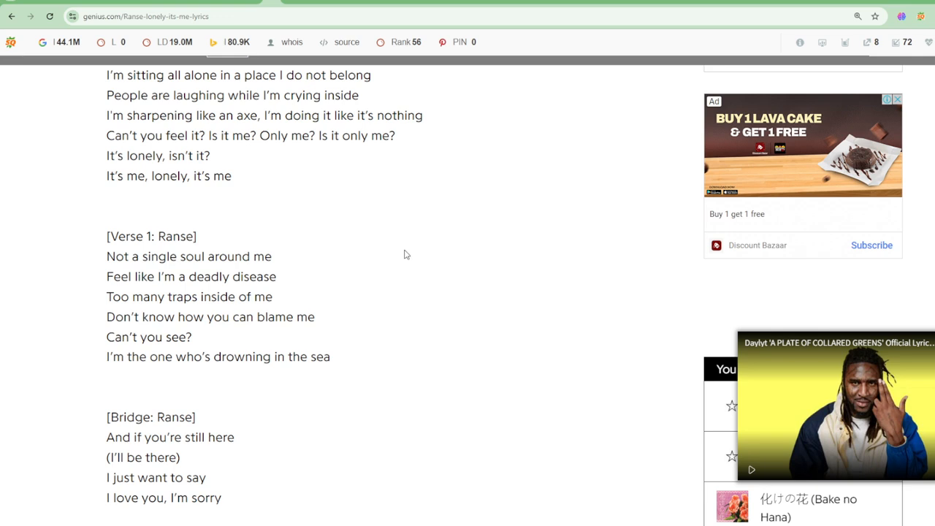
mouse_move(398, 259)
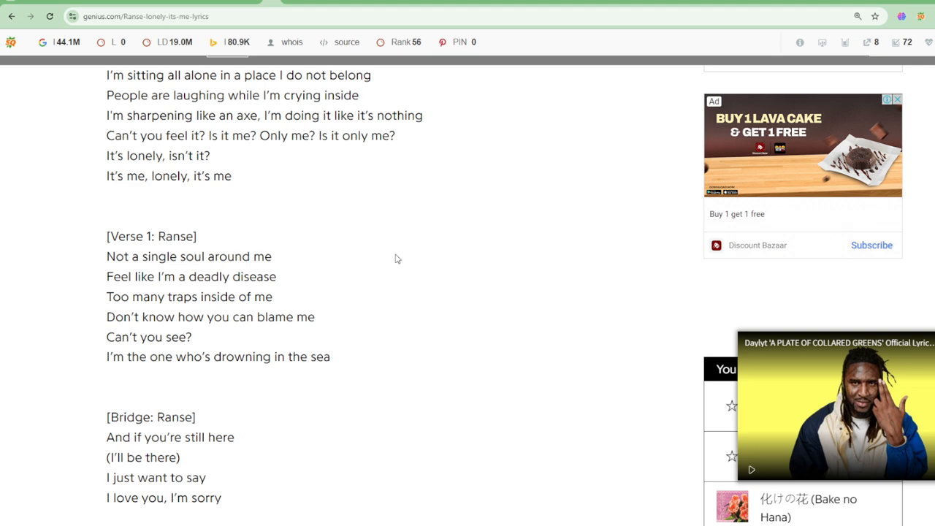
scroll(down, 3)
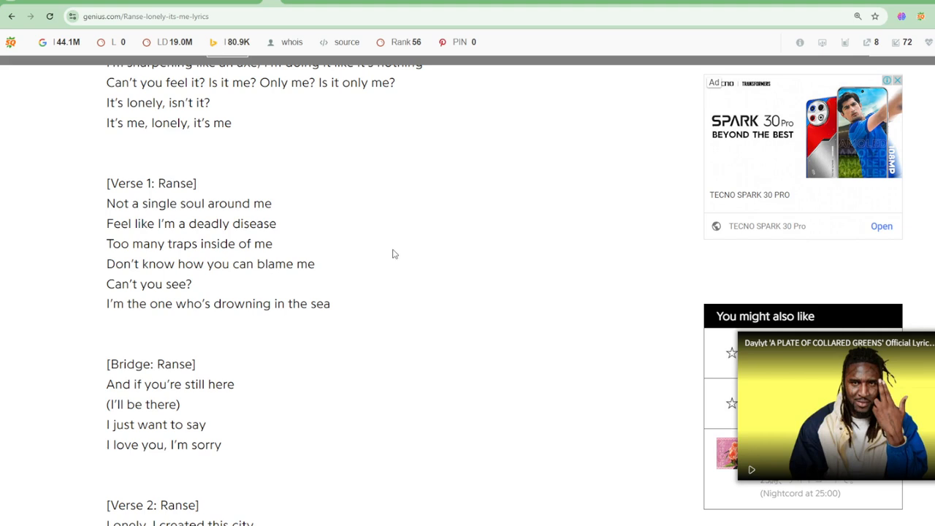
scroll(down, 3)
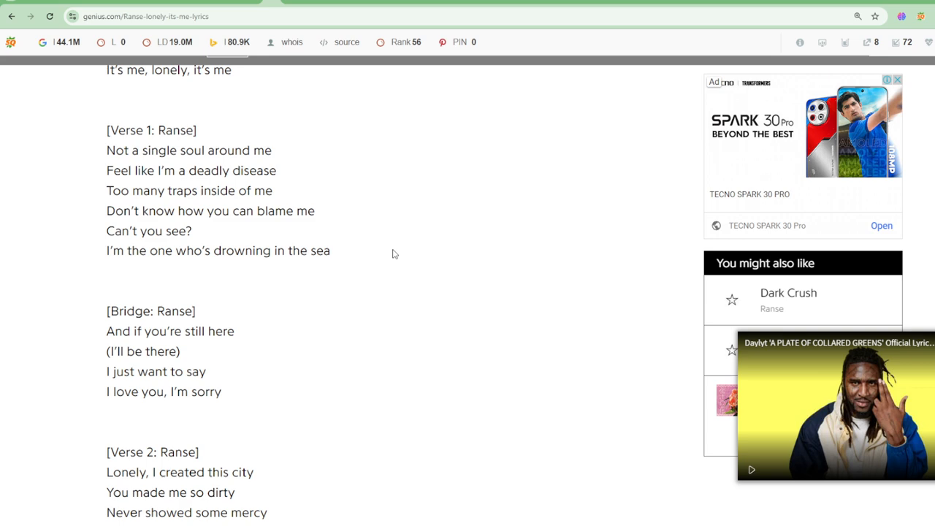
scroll(down, 3)
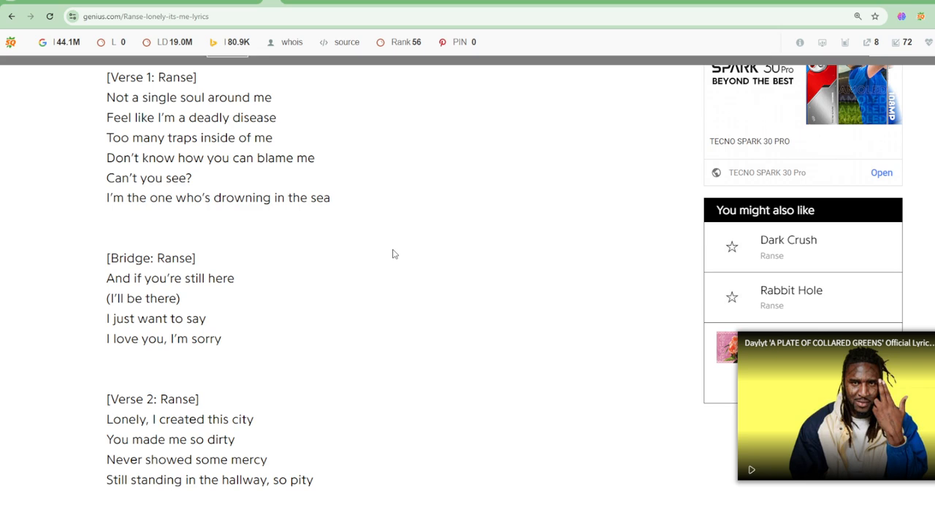
scroll(down, 3)
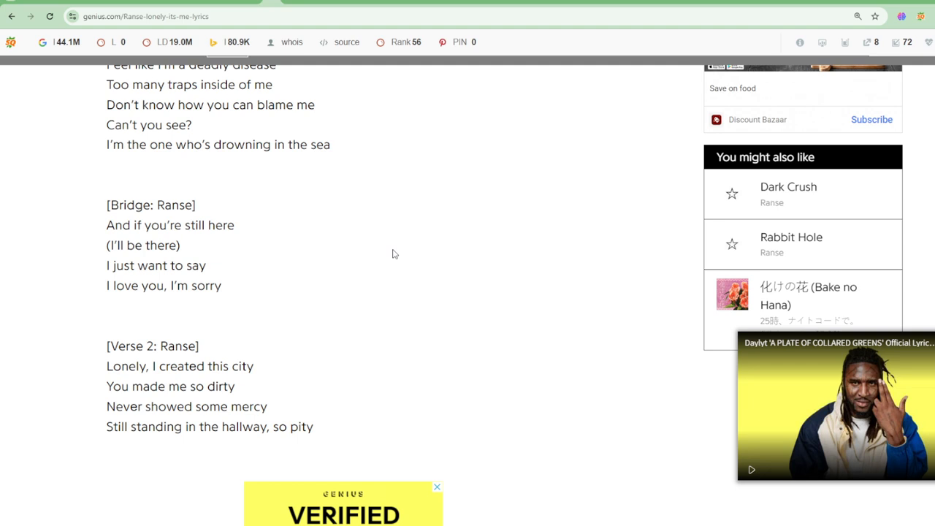
scroll(down, 3)
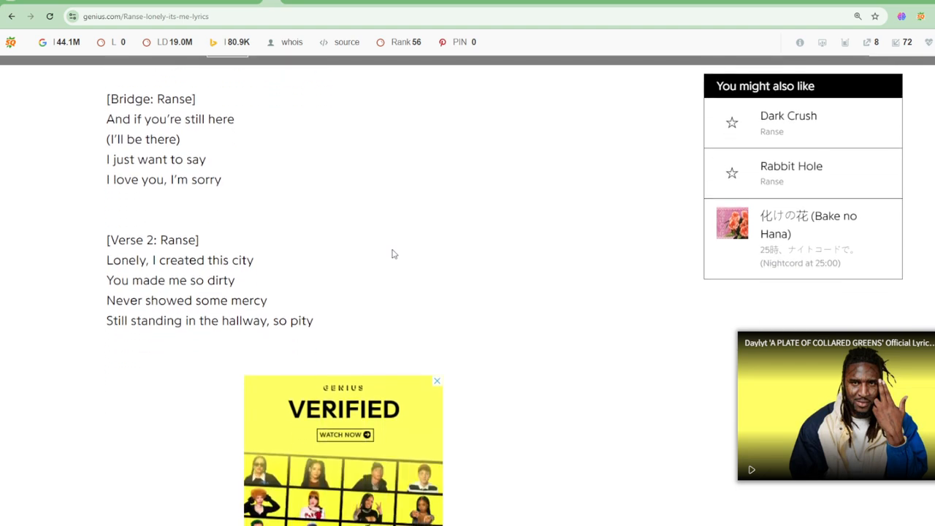
scroll(down, 3)
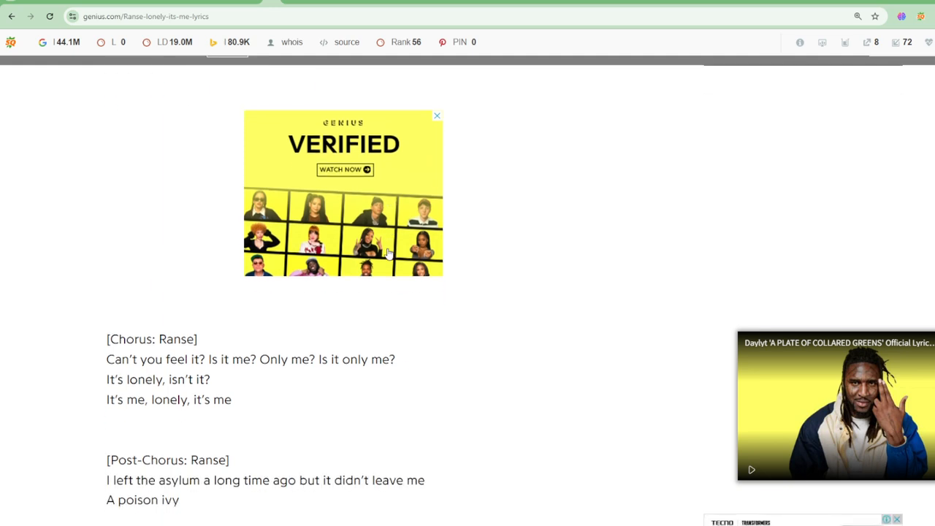
Scroll through Verse 3 and the Outro until the Facebook, Twitter, Tumblr and Embed buttons appear.
scroll(down, 3)
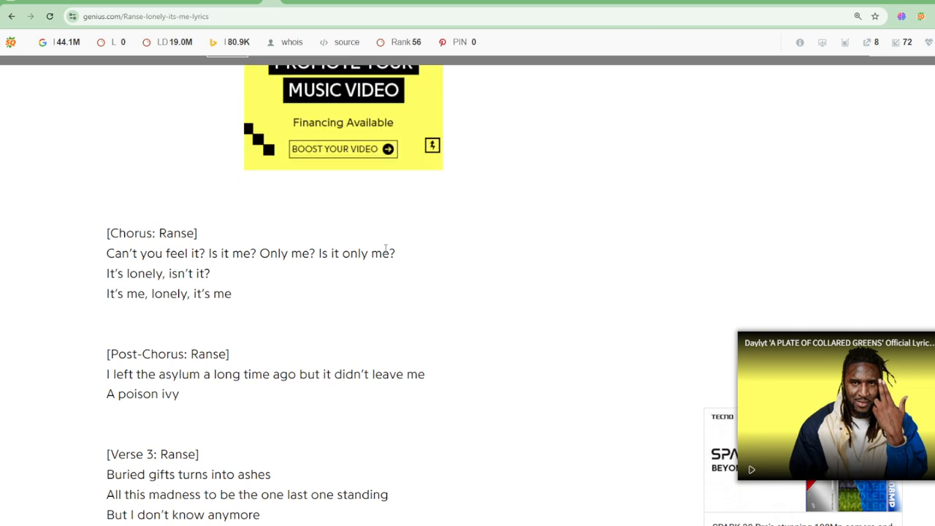
scroll(down, 3)
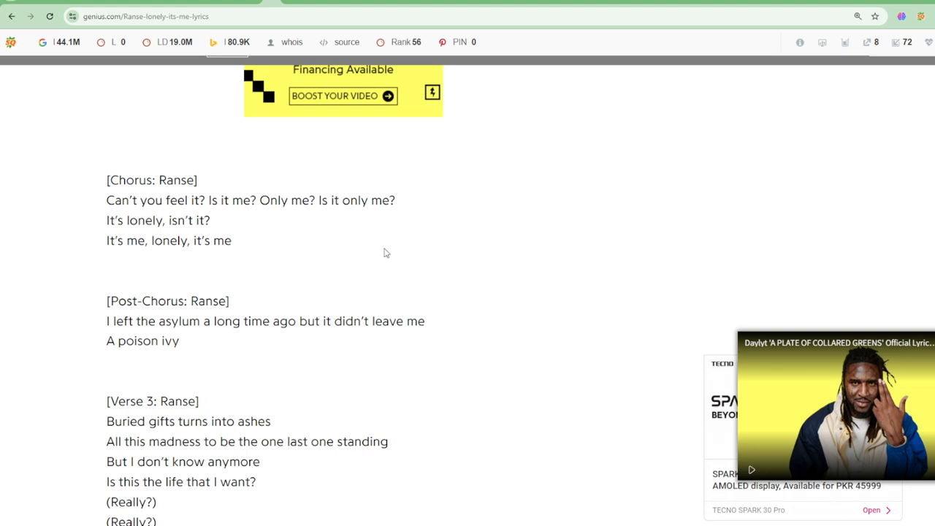
scroll(down, 3)
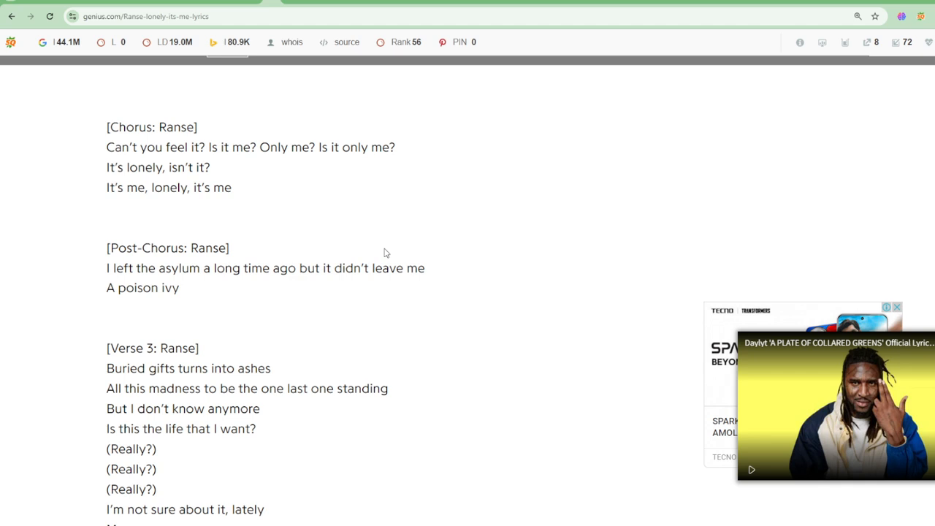
mouse_move(383, 254)
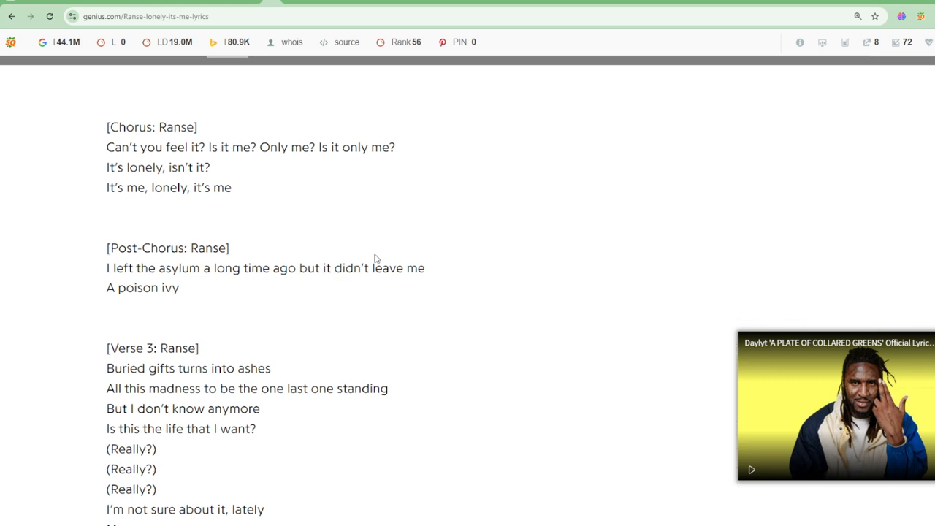
scroll(down, 3)
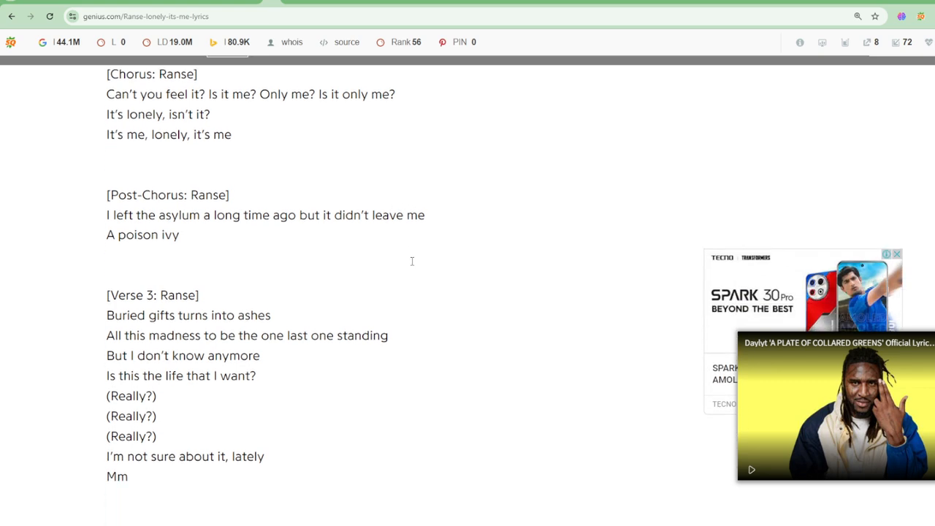
scroll(down, 3)
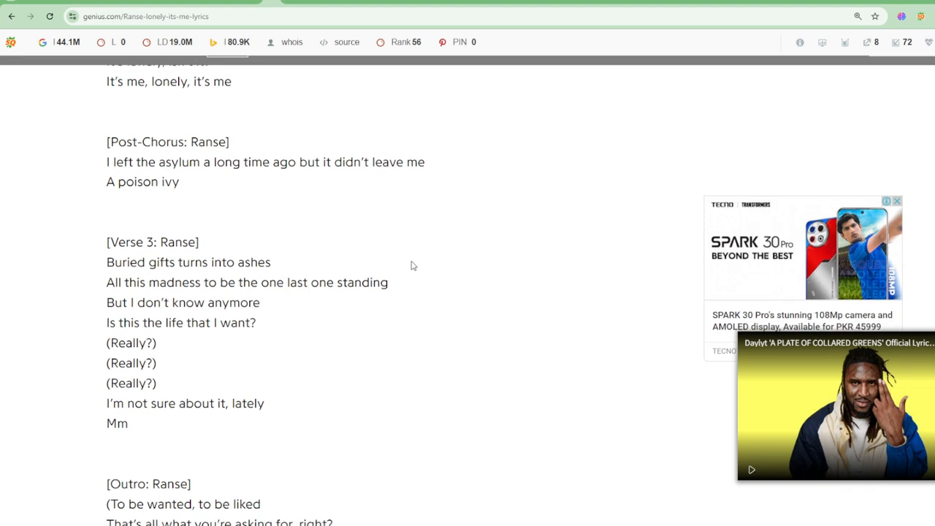
scroll(down, 3)
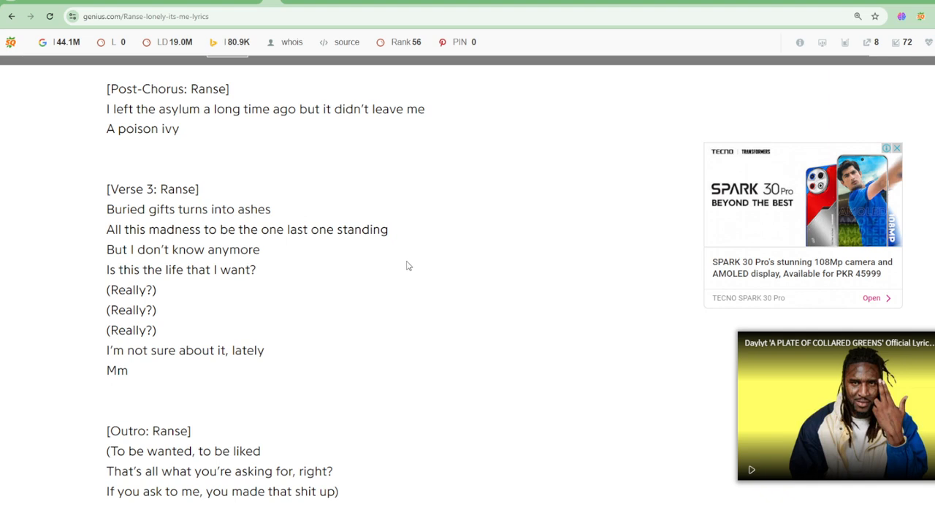
mouse_move(401, 256)
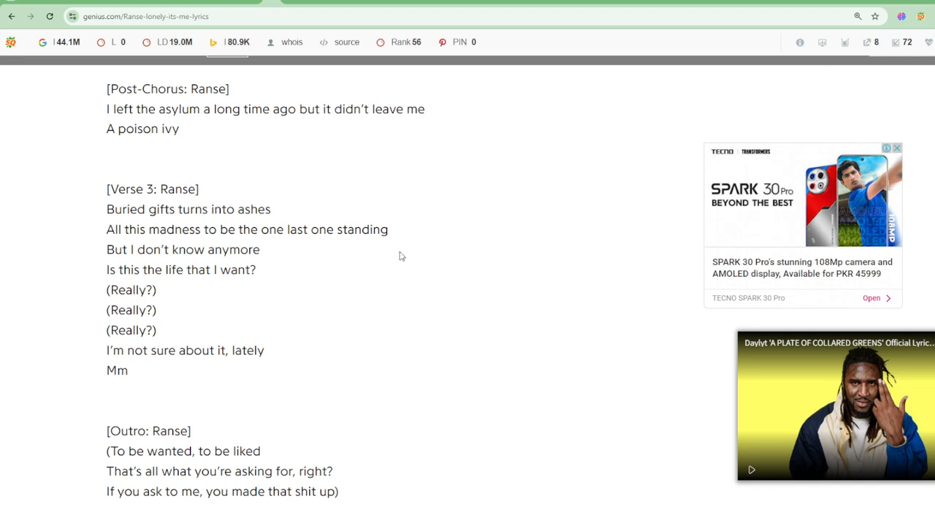
scroll(down, 3)
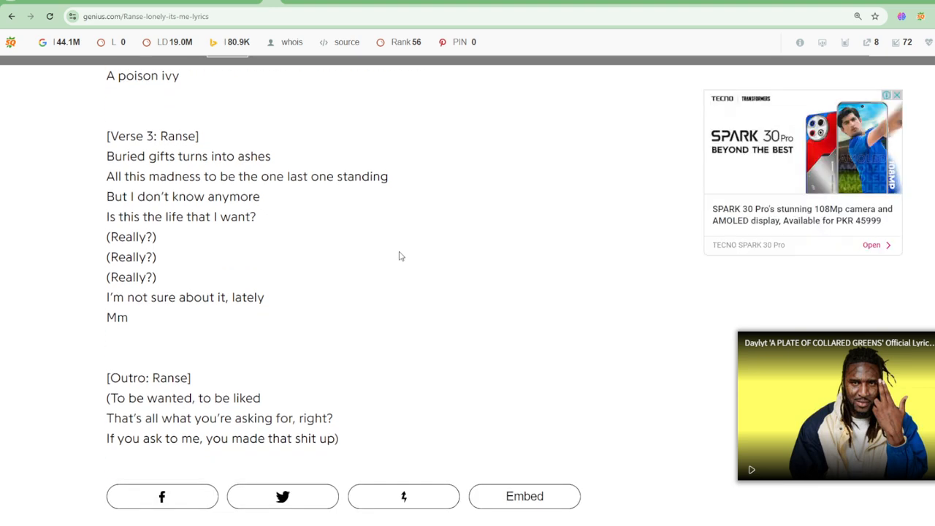
mouse_move(389, 257)
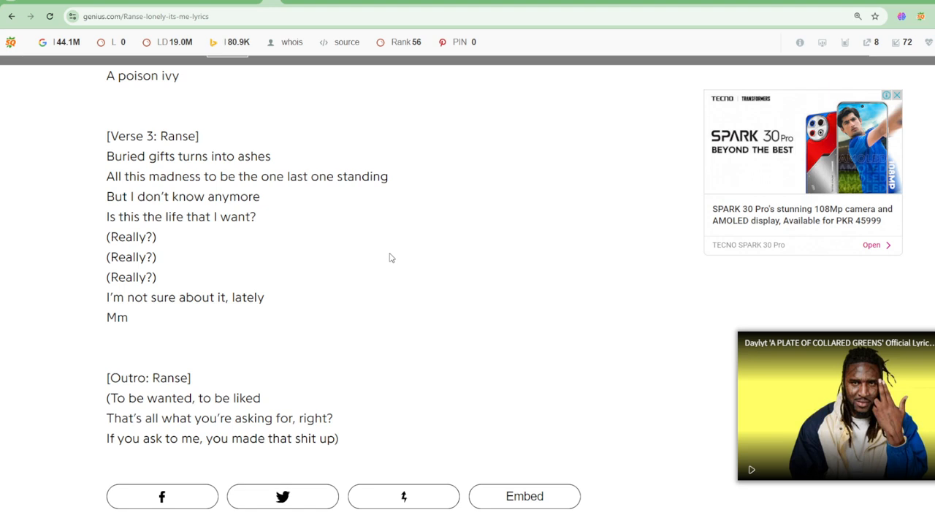
mouse_move(386, 257)
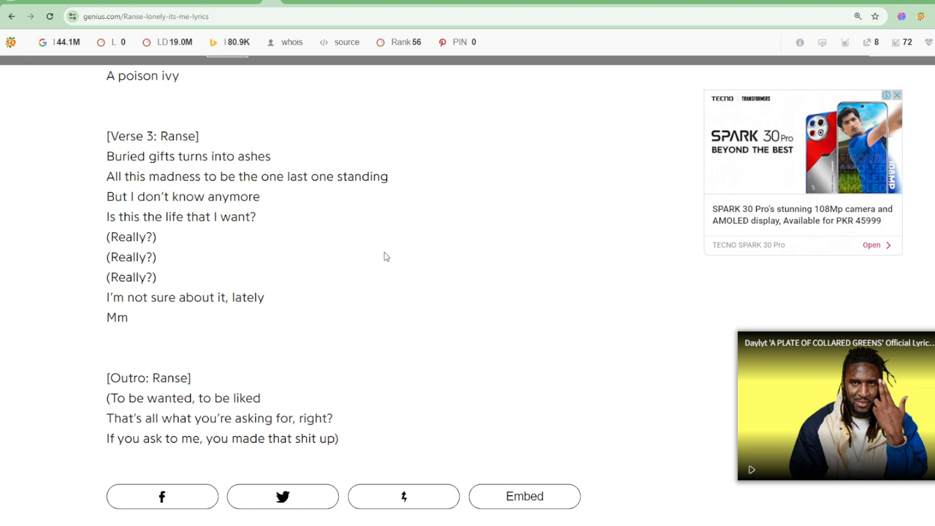
mouse_move(380, 258)
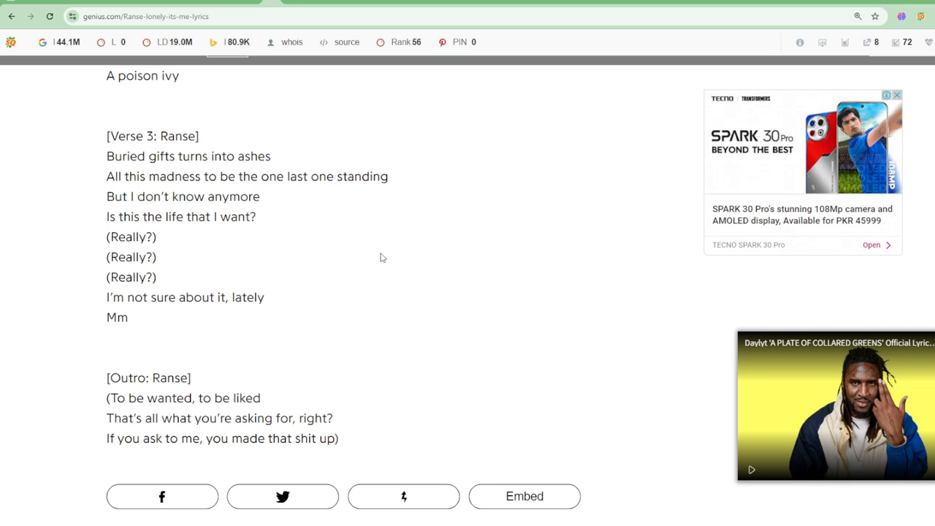
mouse_move(380, 256)
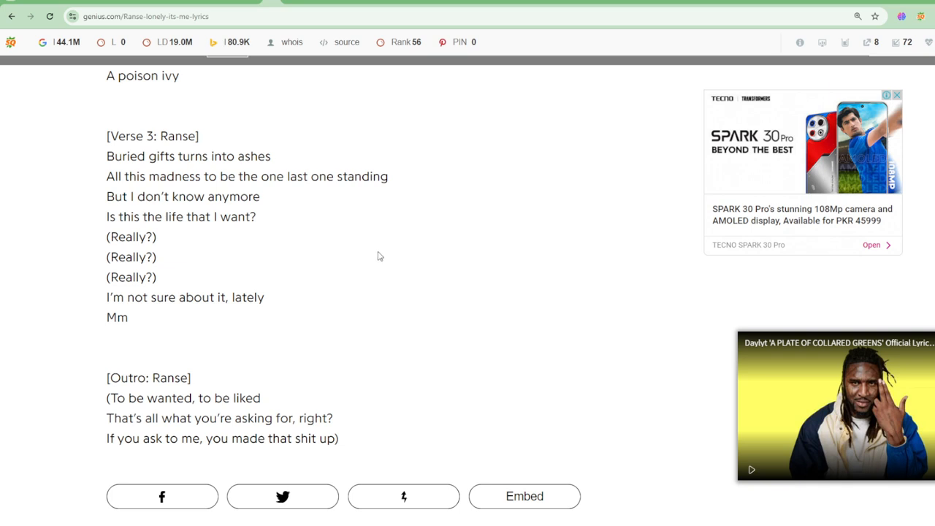
click(897, 95)
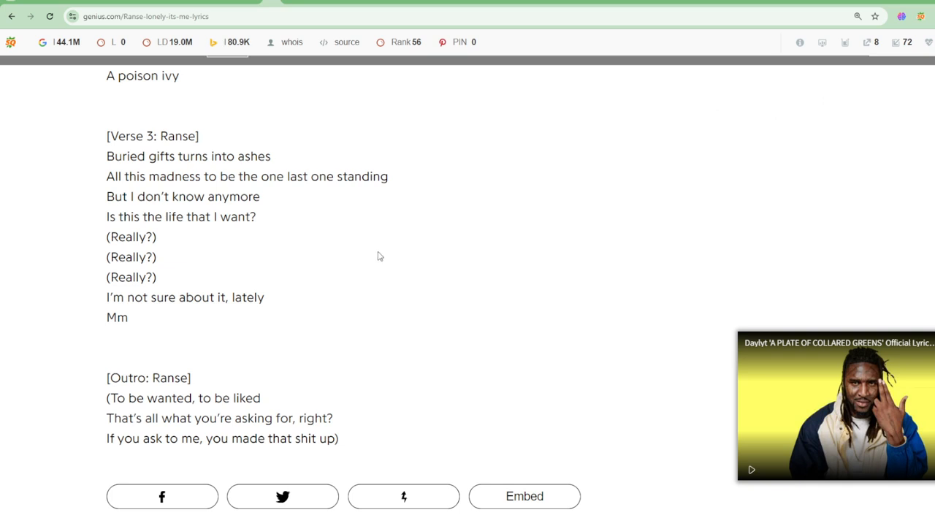